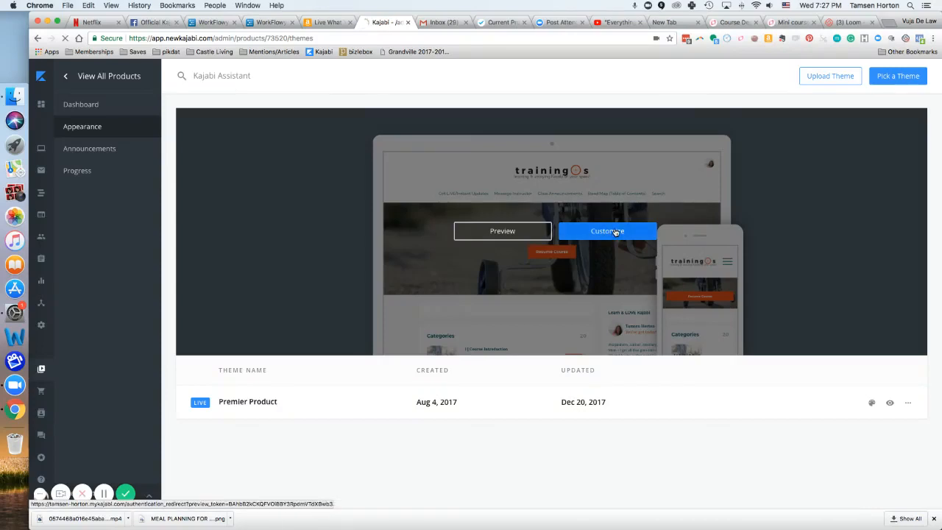
# Start customizing the Premier Product theme from the Themes page
pyautogui.click(606, 230)
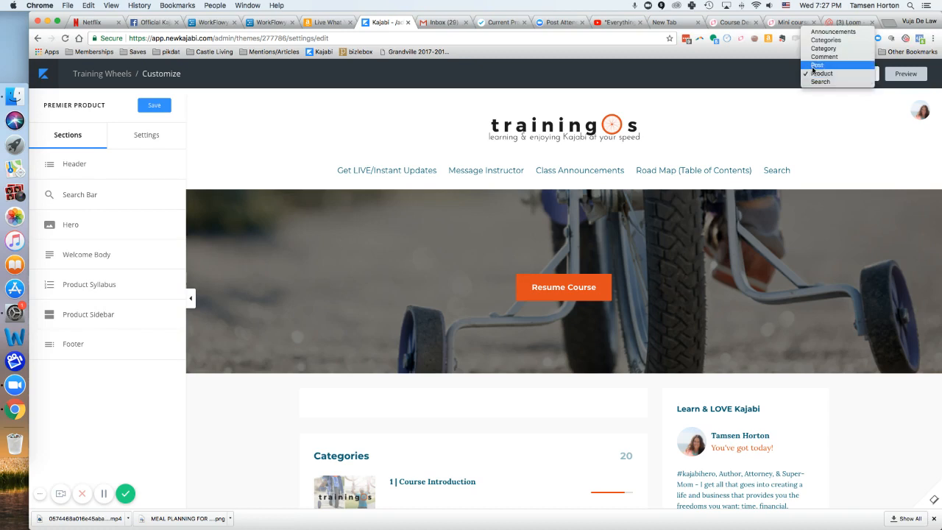
# Switch the customizer to the Post page and bring up its Post Sidebar settings
pyautogui.click(817, 64)
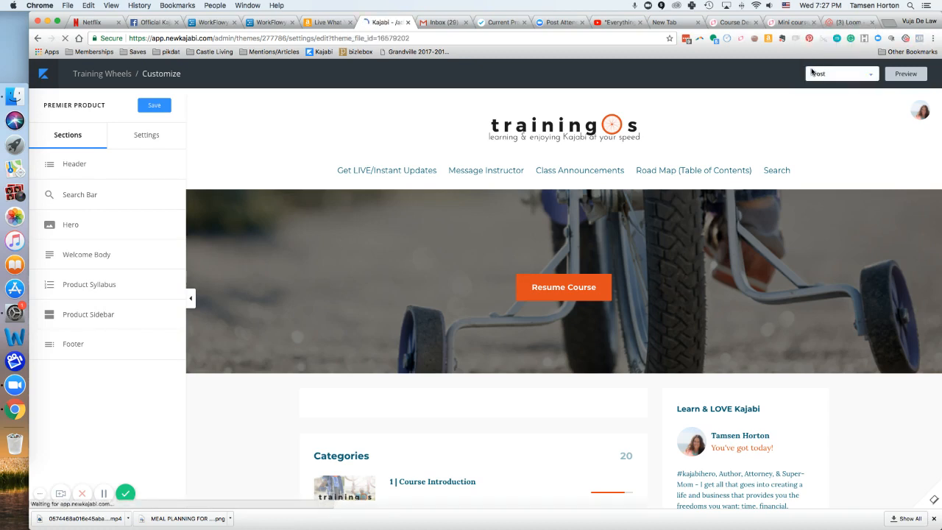
pyautogui.click(840, 73)
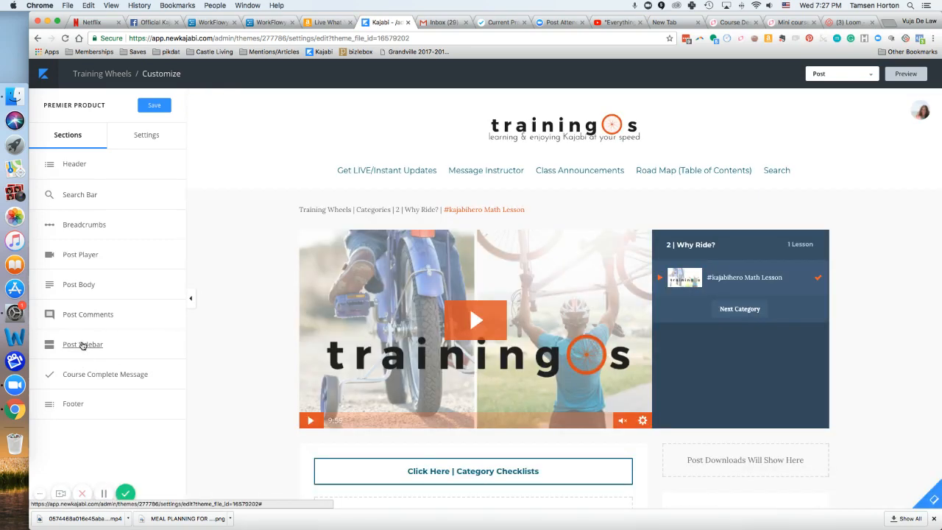
pyautogui.click(83, 344)
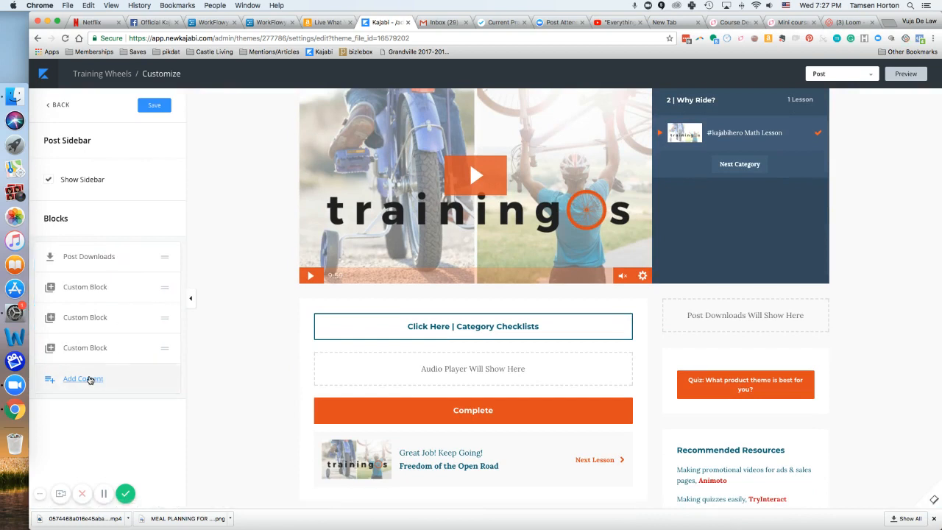
# Add an Instructor block to the Post Sidebar and save the theme
pyautogui.click(82, 378)
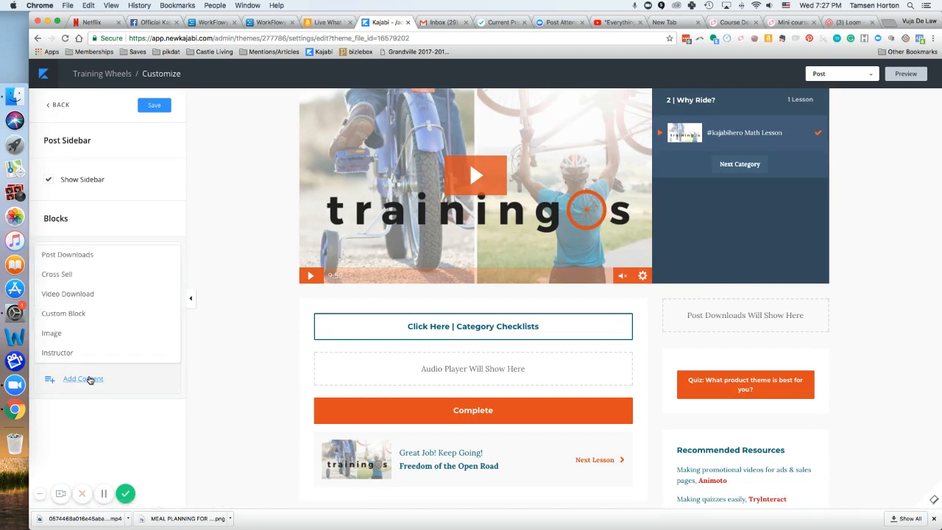
pyautogui.click(57, 353)
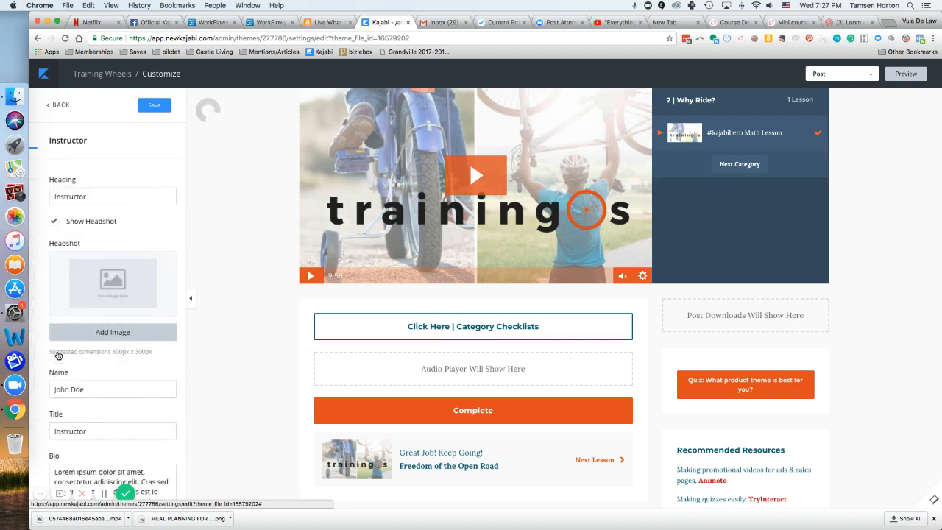
pyautogui.click(154, 104)
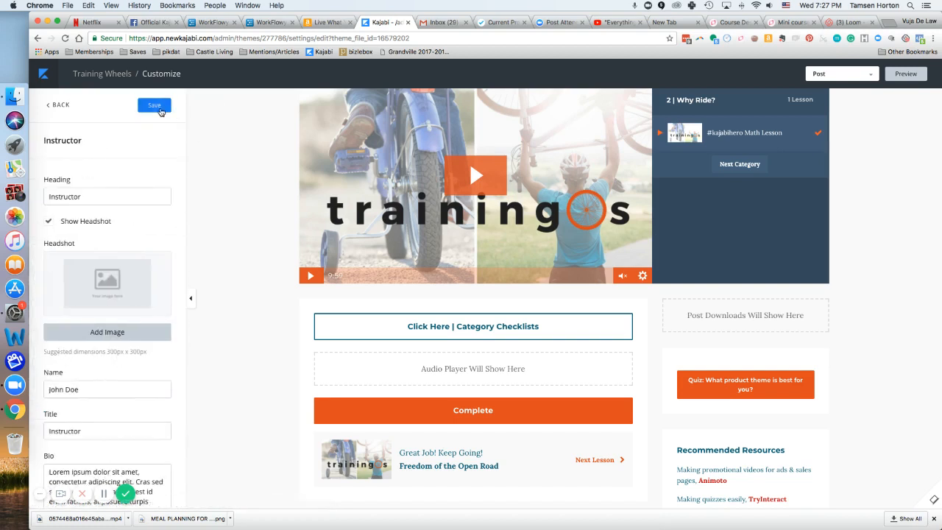
pyautogui.click(154, 106)
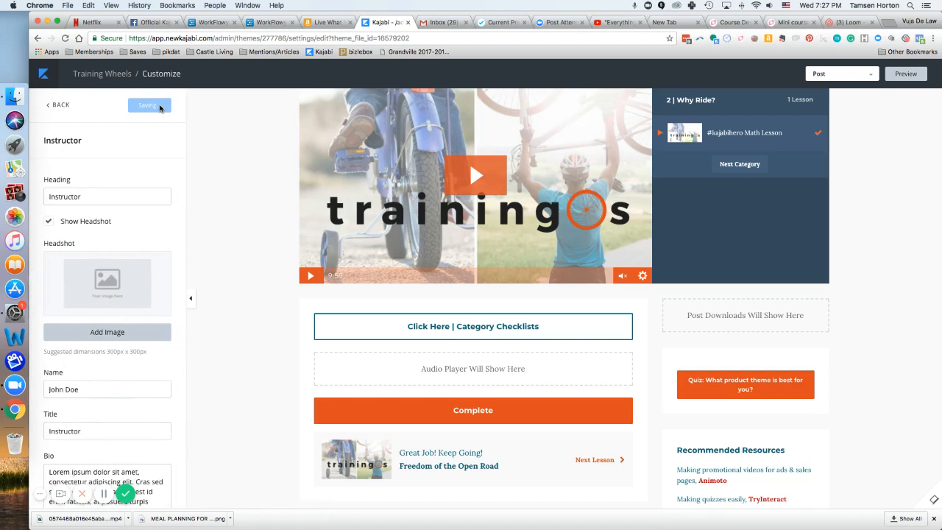
pyautogui.moveTo(745, 379)
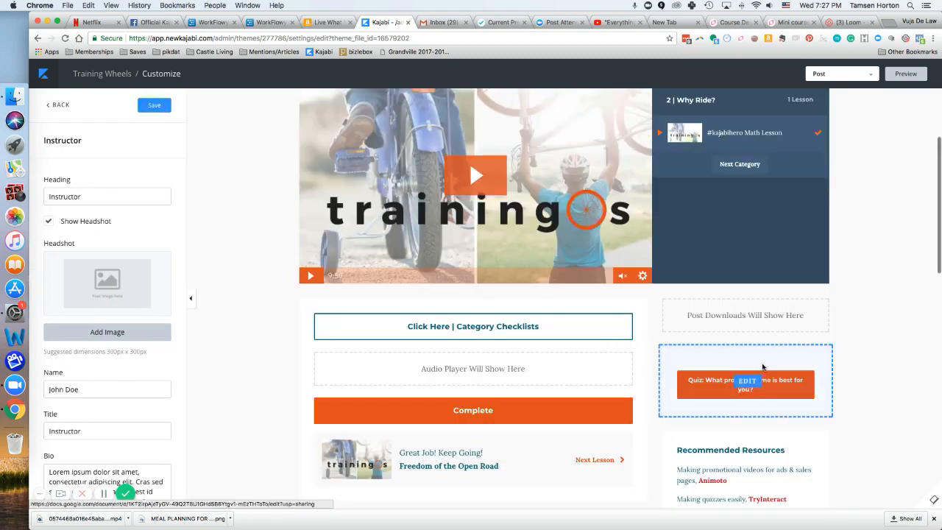
# Scroll the preview down to the Instructor block with John Doe at the sidebar's bottom
pyautogui.scroll(-3)
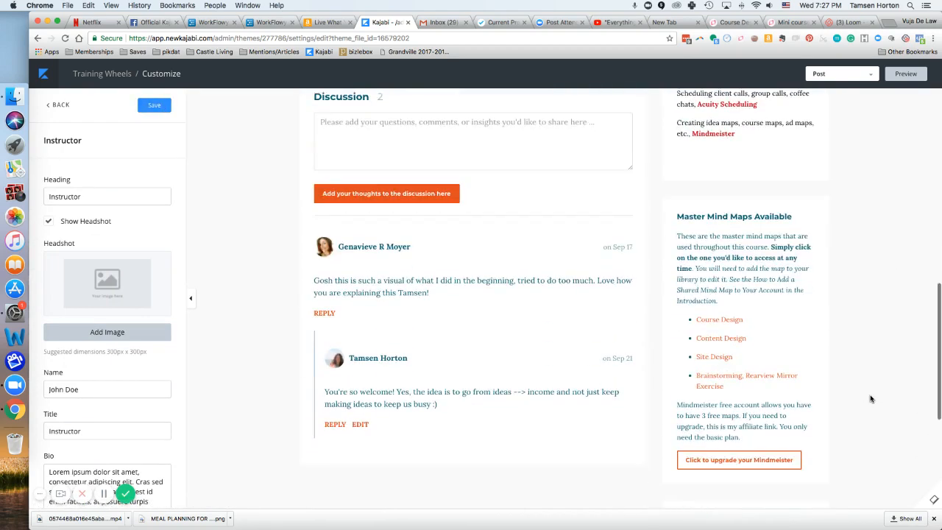
pyautogui.scroll(-3)
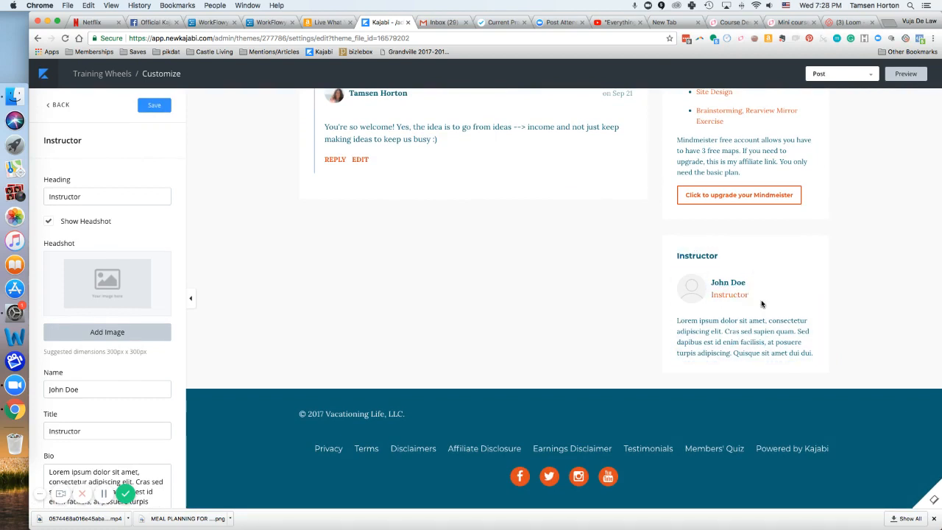
pyautogui.moveTo(588, 275)
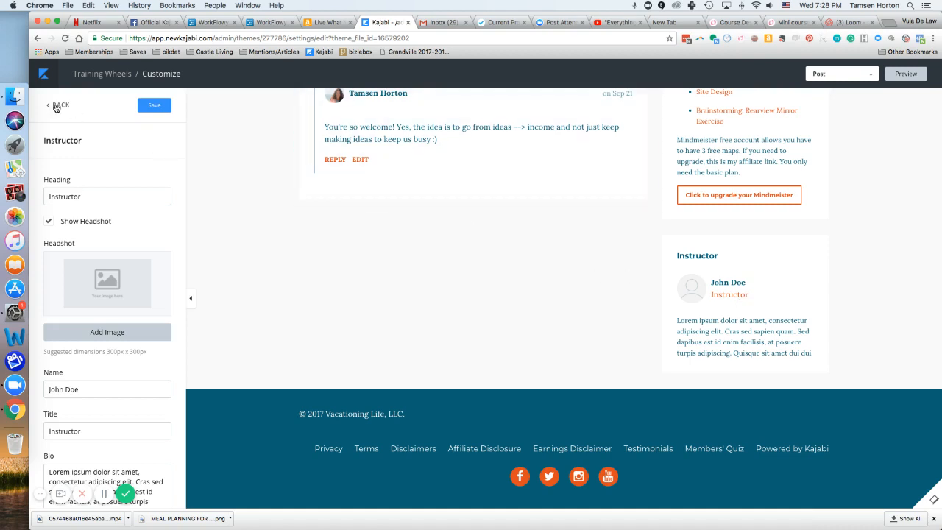
# Delete the Instructor block from the Post Sidebar, save, and return to the sections list
pyautogui.click(59, 105)
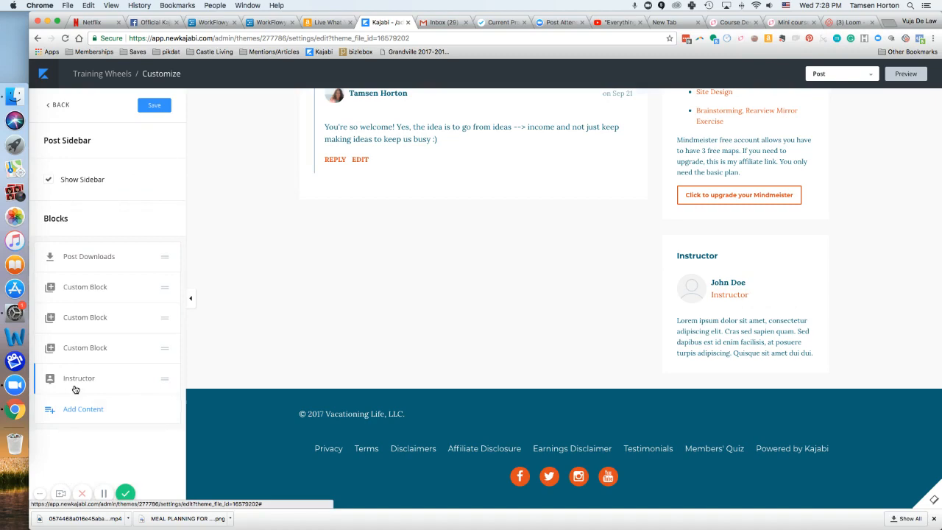
pyautogui.click(79, 376)
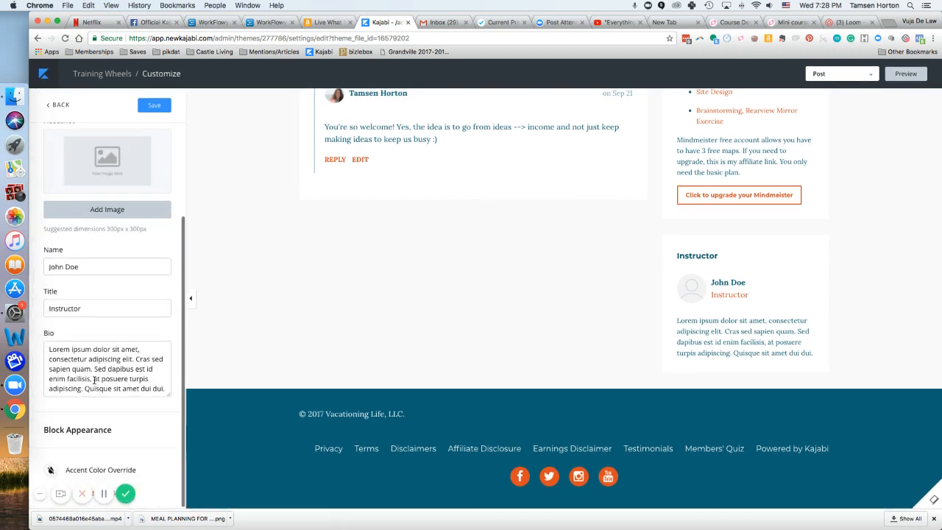
pyautogui.click(39, 494)
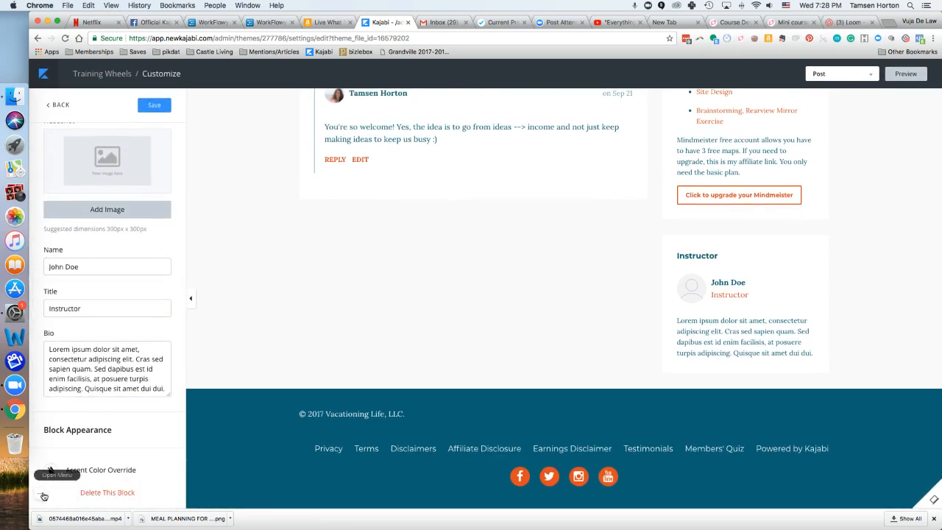
pyautogui.click(59, 104)
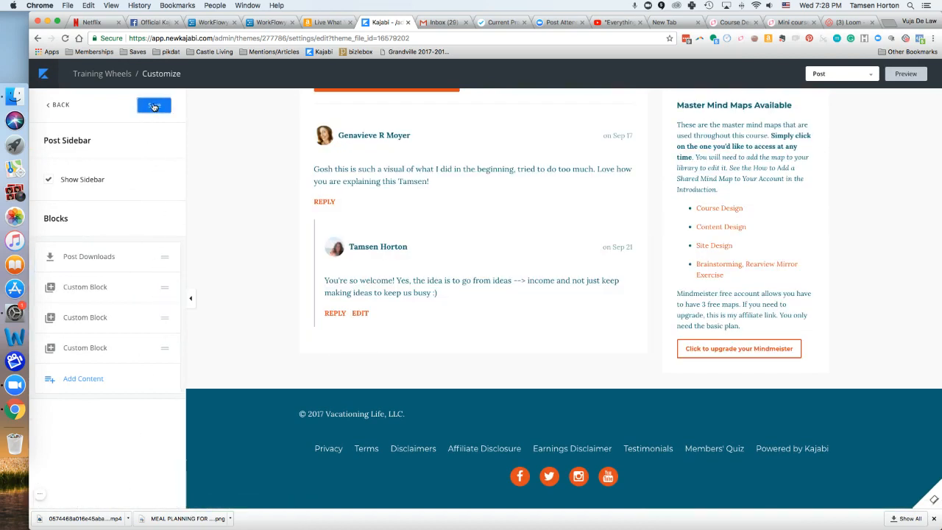
pyautogui.click(153, 104)
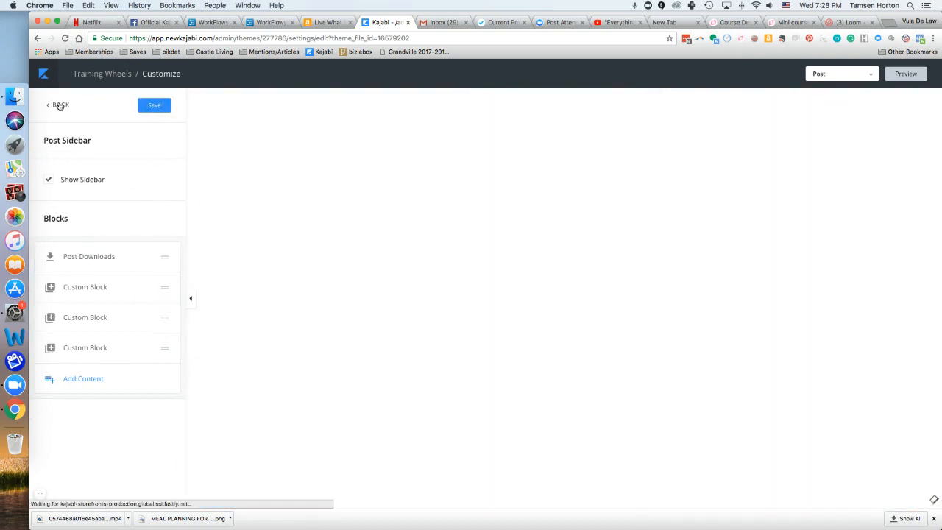
pyautogui.click(58, 105)
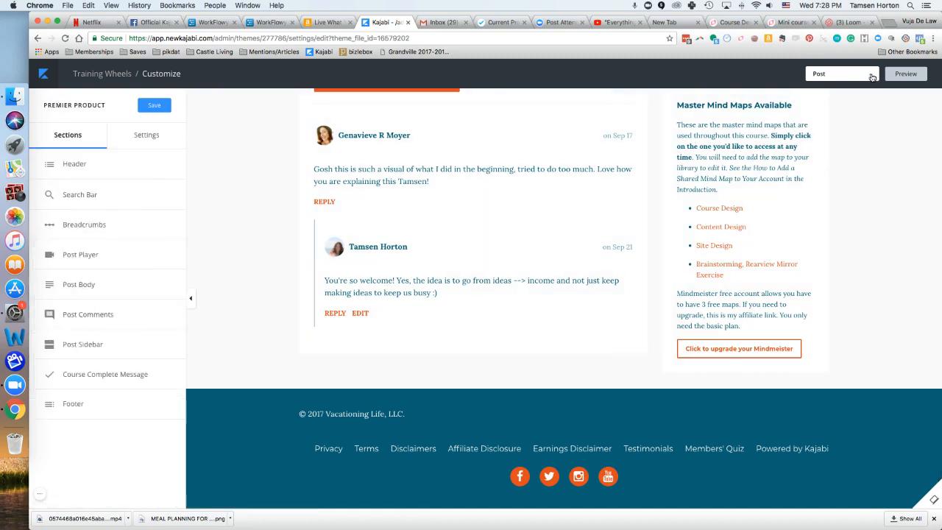
# Switch to the Product page and view its Product Sidebar with Instructor and Custom blocks
pyautogui.click(842, 73)
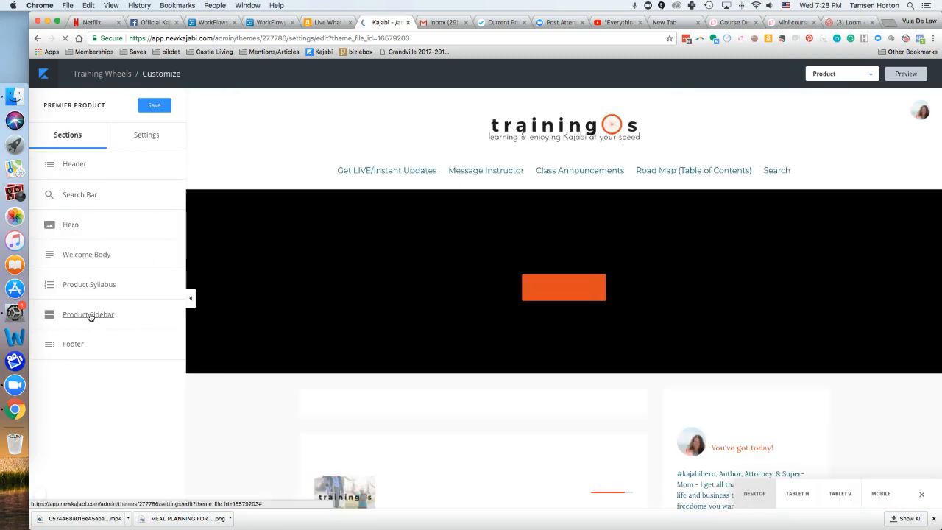
pyautogui.click(89, 315)
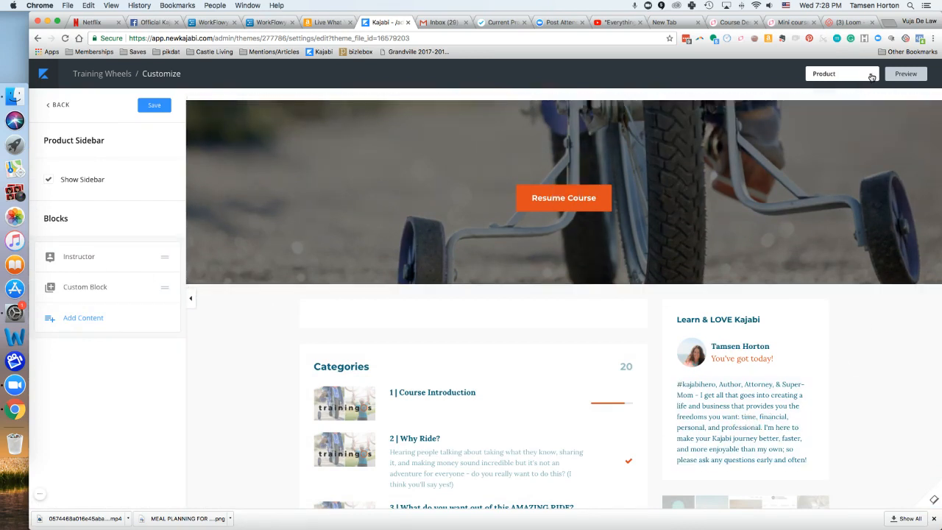
pyautogui.click(841, 74)
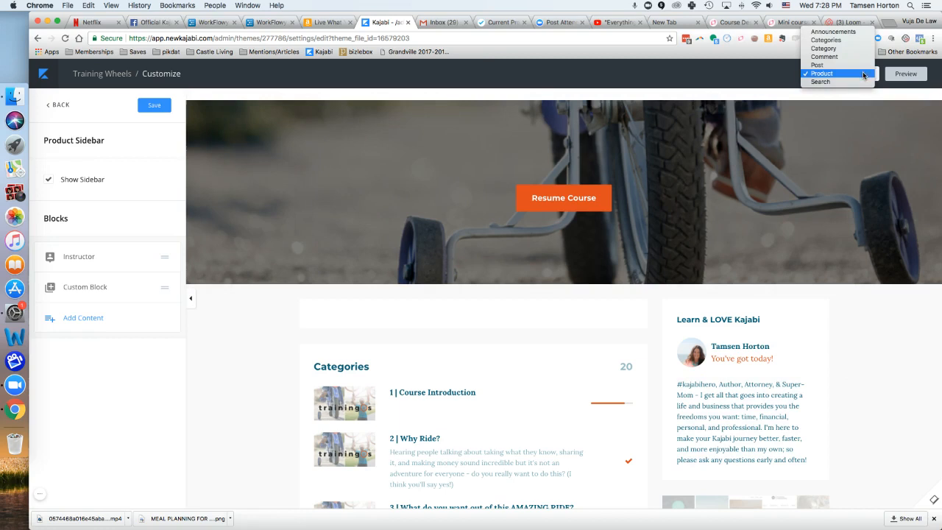
# Return to the Post page's sidebar settings showing Post Downloads and three Custom Blocks
pyautogui.click(821, 73)
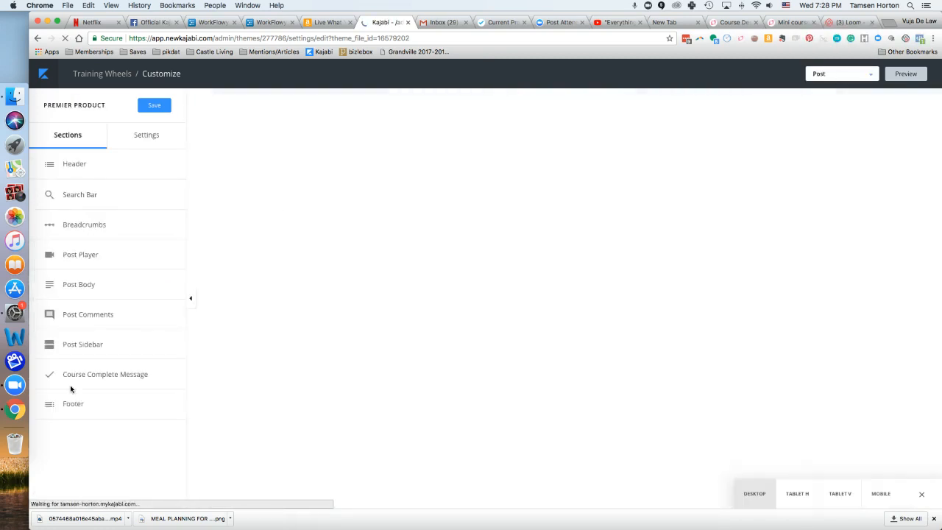
pyautogui.click(83, 344)
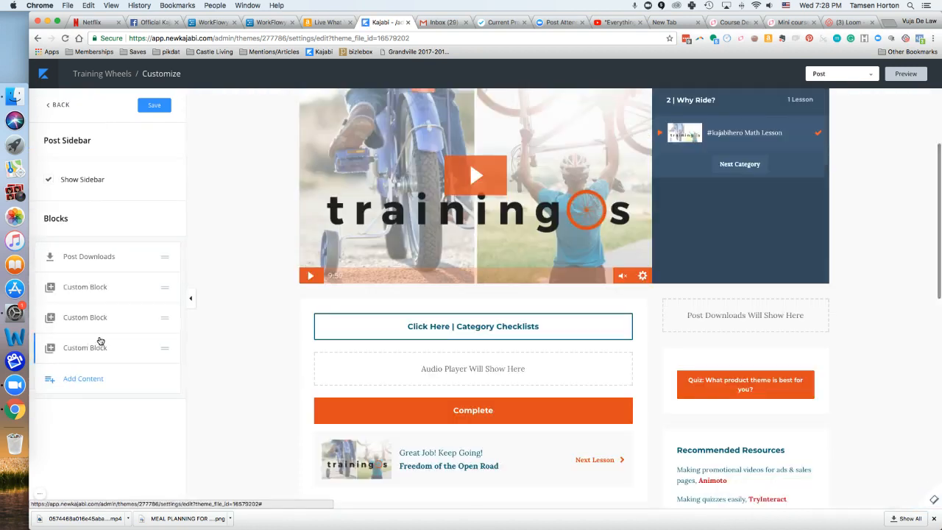
pyautogui.moveTo(129, 338)
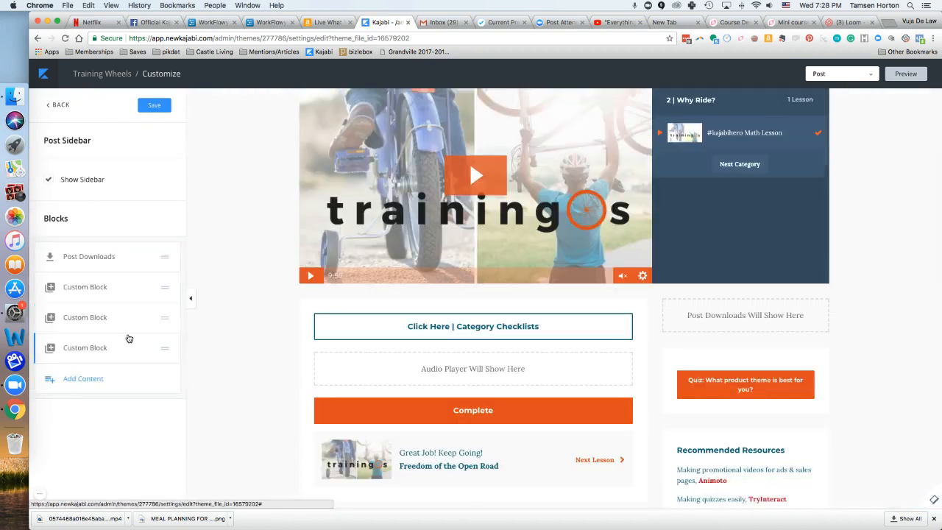